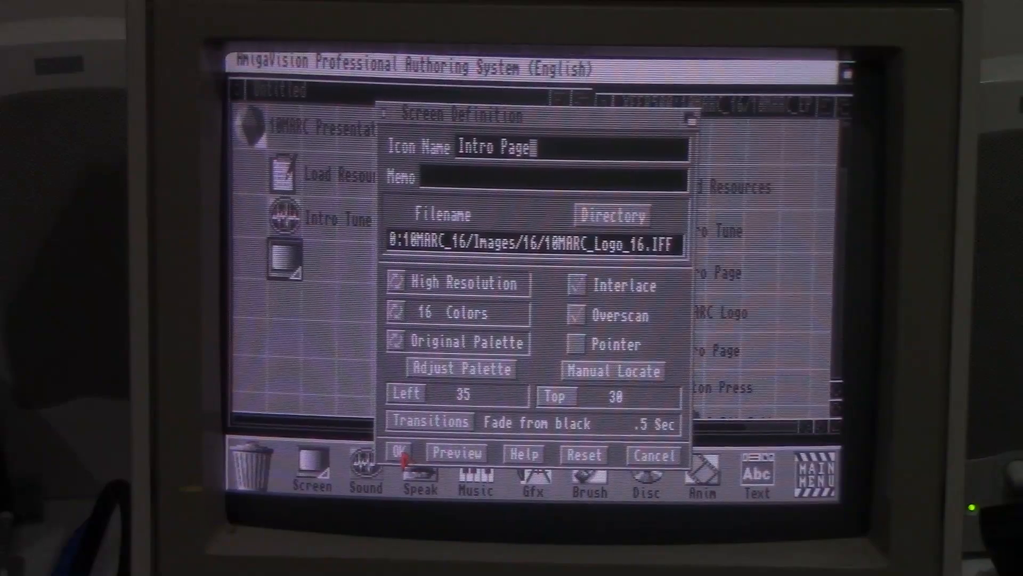
- Confirm the Intro Page screen definition with its fade-from-black setting
left_click(395, 453)
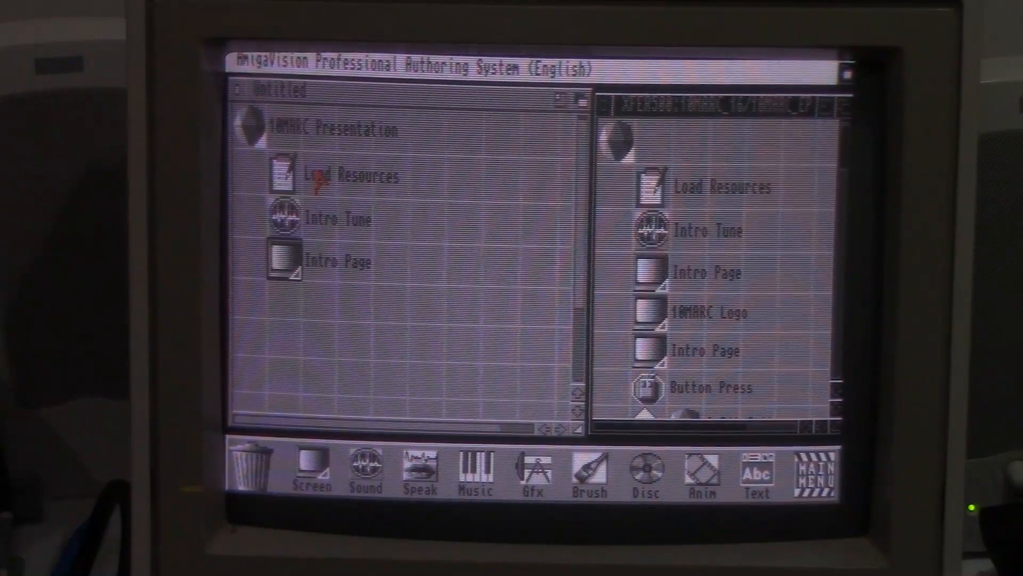
mouse_move(320, 277)
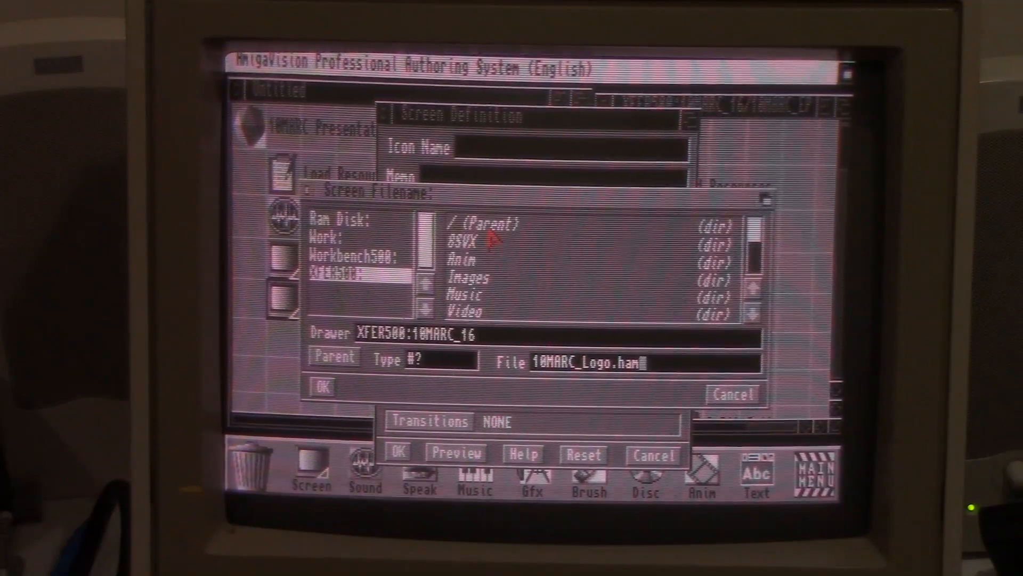
- Choose Images/16/10_MArc_Boingbrush as the new screen's image file in the requester
double_click(465, 284)
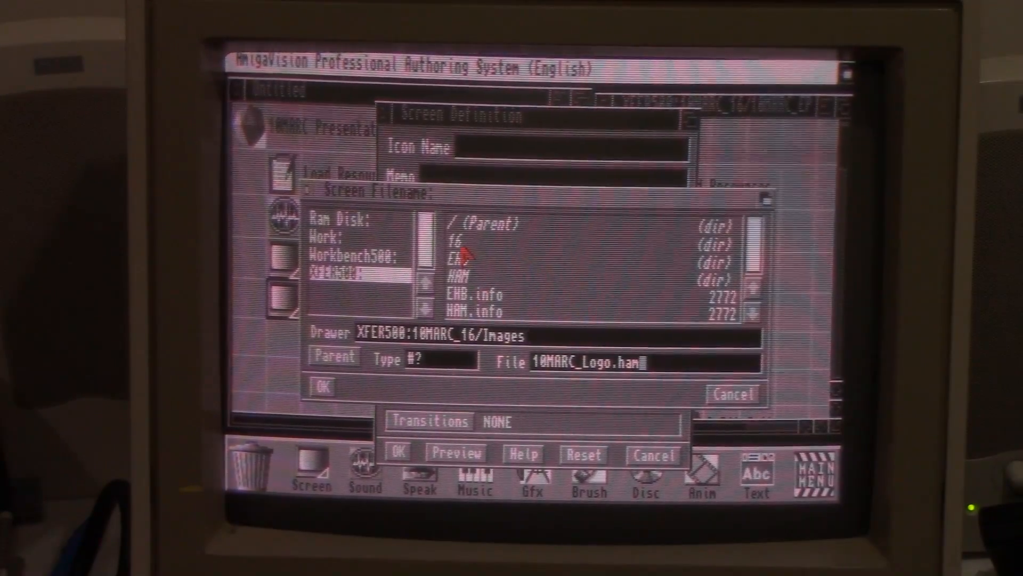
double_click(457, 240)
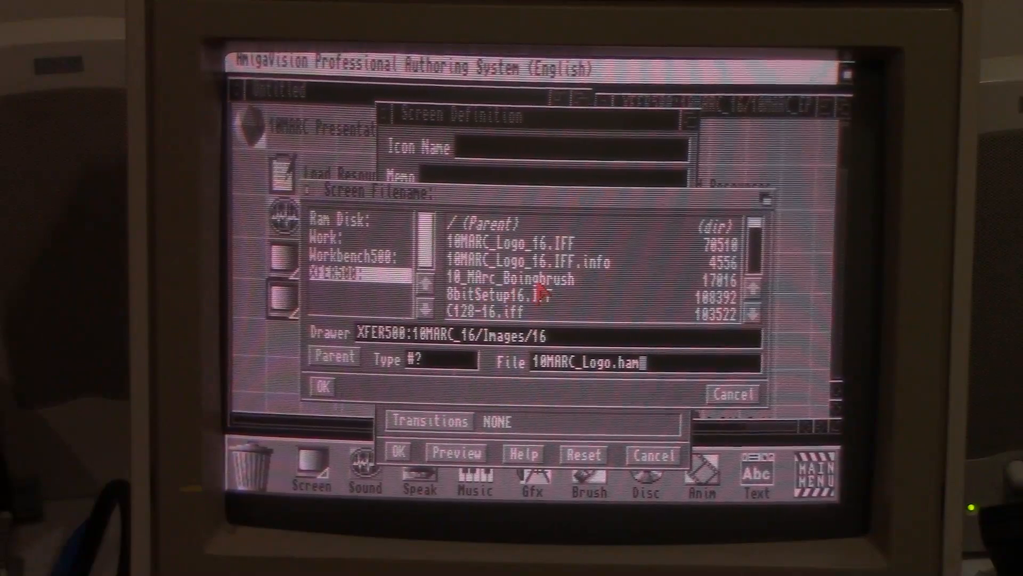
left_click(516, 277)
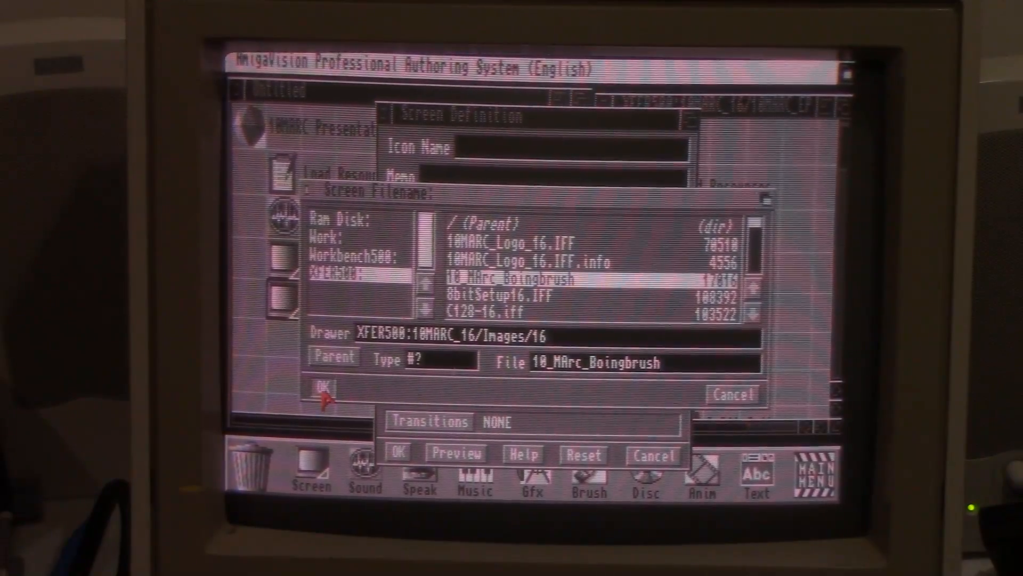
left_click(324, 390)
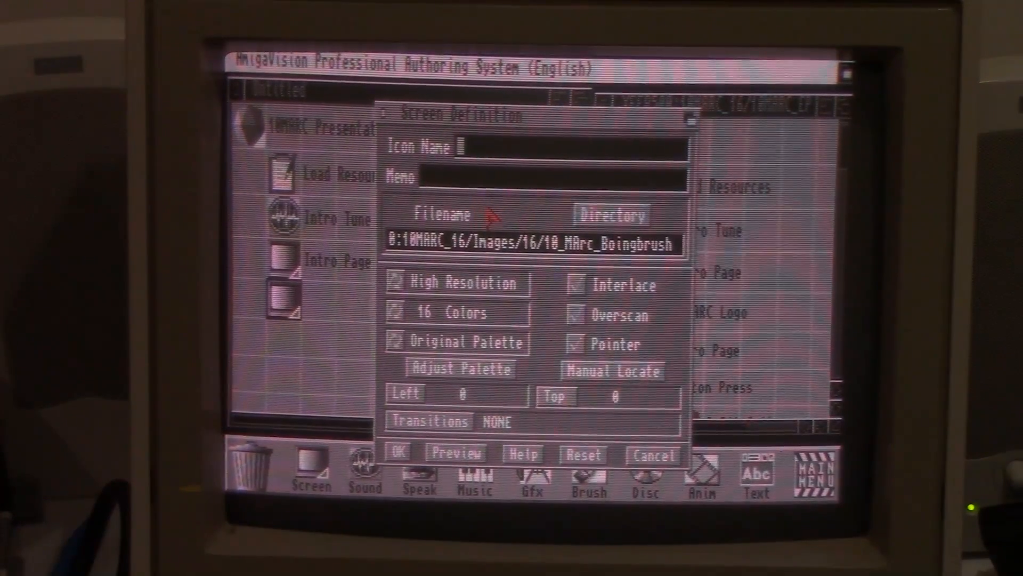
- Name the screen icon '10MARC Logo' and preview its Retro Cast image full-screen
type("10MARC")
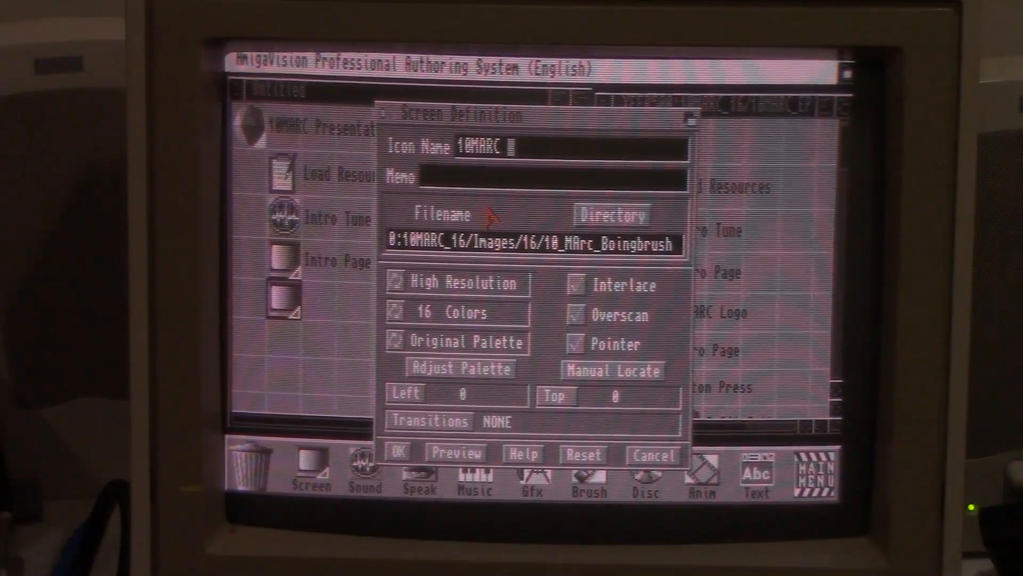
type("Logo")
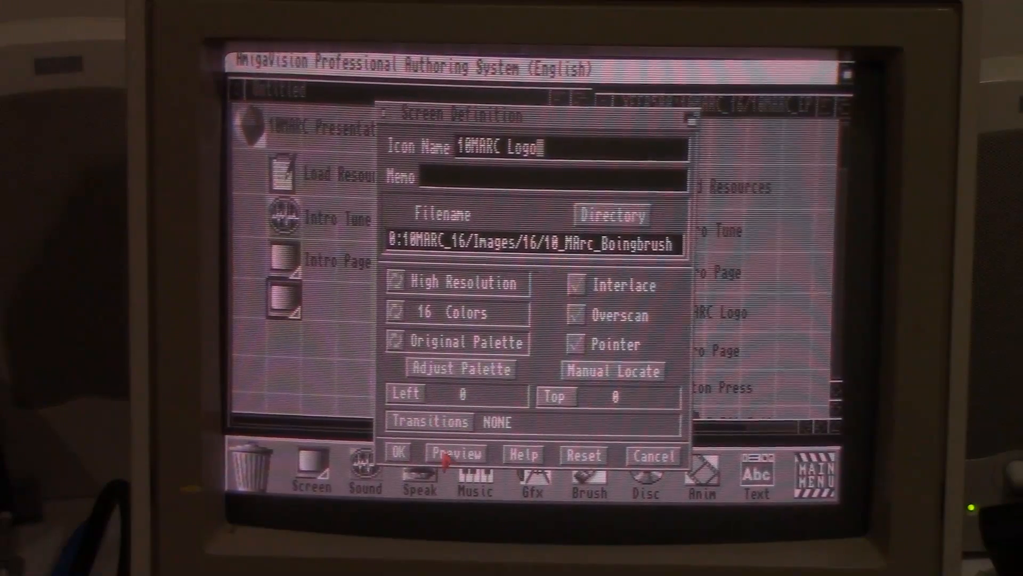
left_click(458, 453)
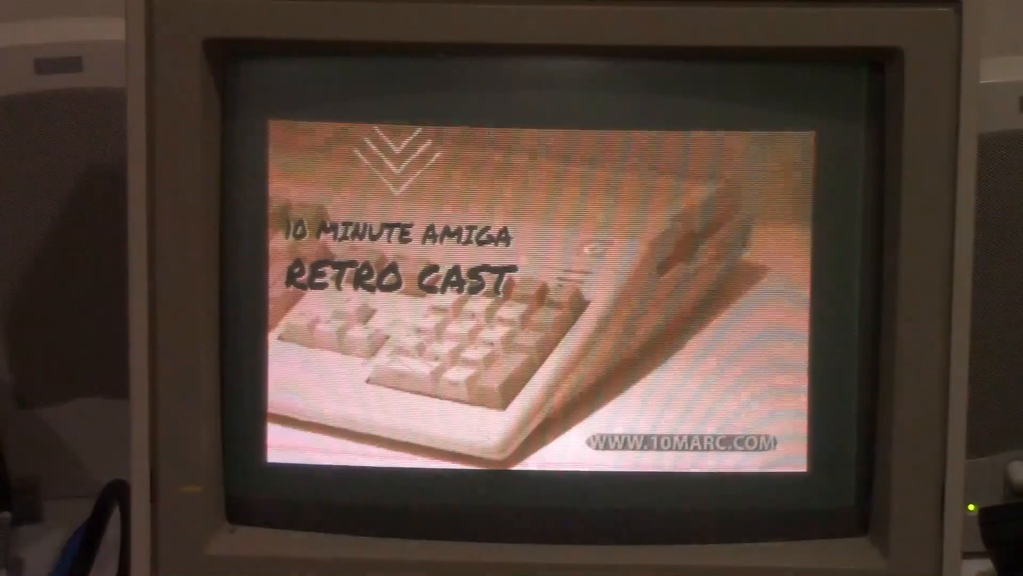